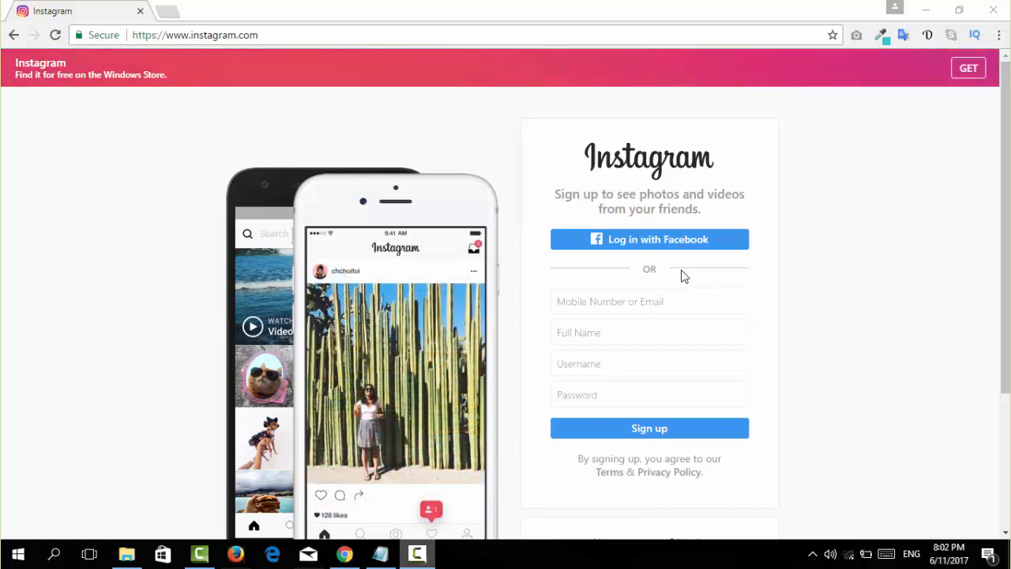
- Switch from the sign-up page to the login form for an existing account
{"action": "scroll", "scroll_direction": "down", "scroll_amount": 3}
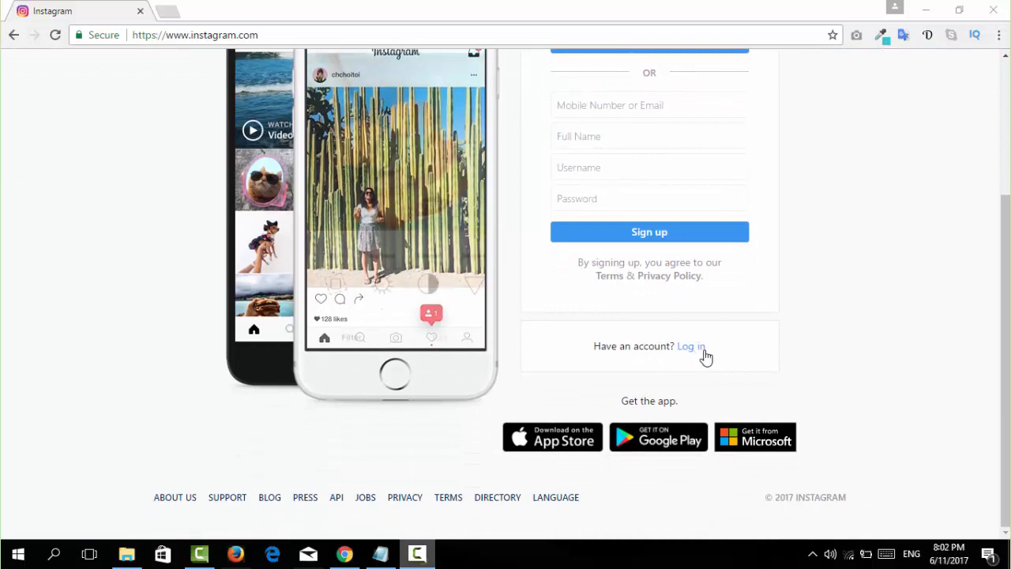
{"action": "left_click", "coordinate": [690, 346]}
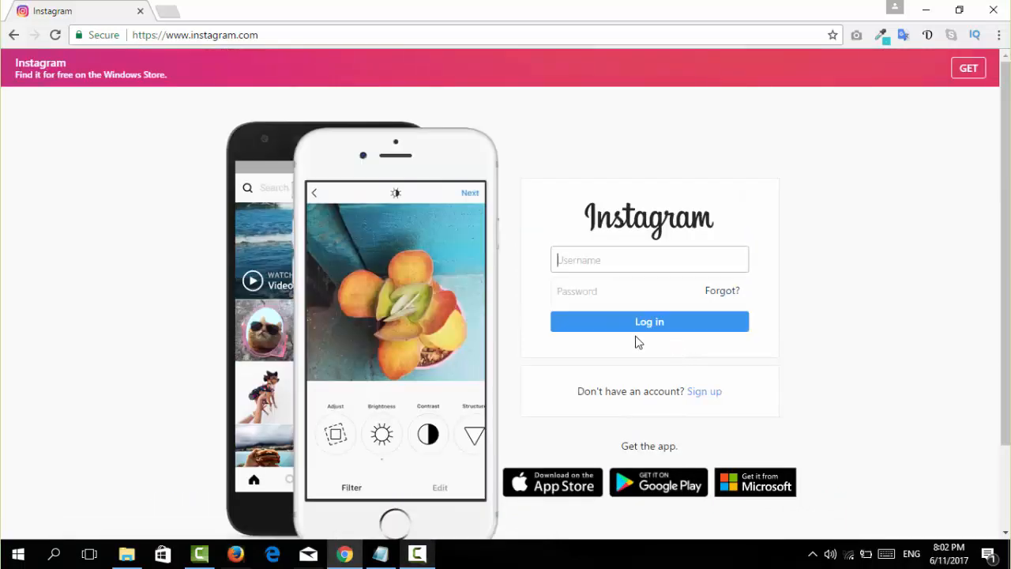
{"action": "left_click", "coordinate": [641, 259]}
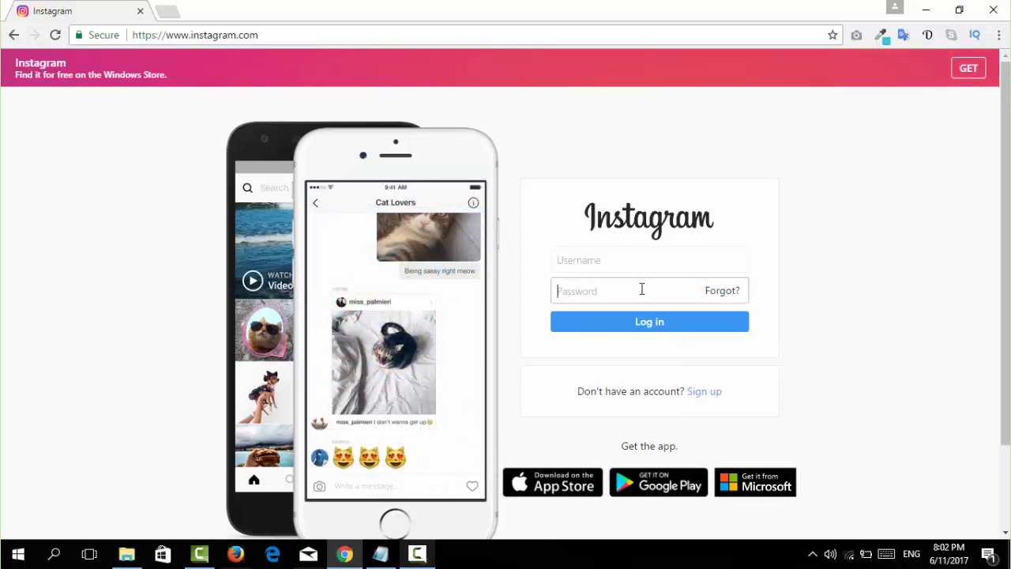
{"action": "mouse_move", "coordinate": [728, 292]}
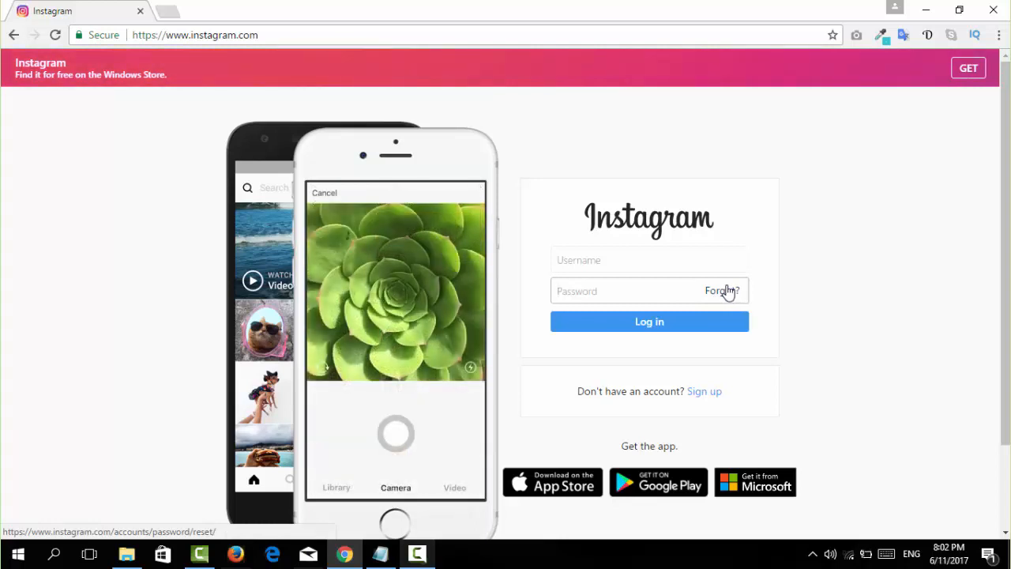
{"action": "mouse_move", "coordinate": [730, 295]}
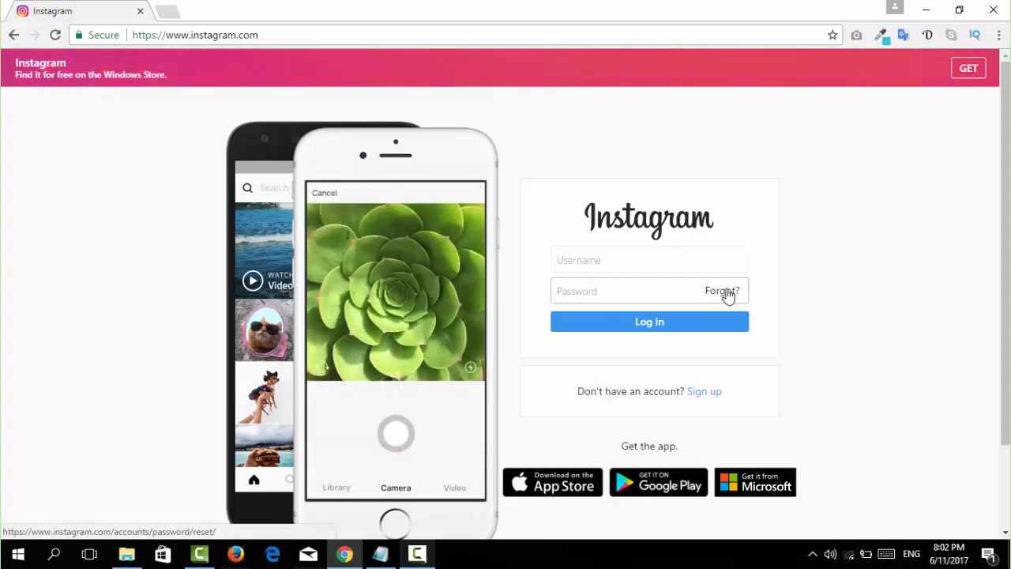
{"action": "left_click", "coordinate": [723, 291]}
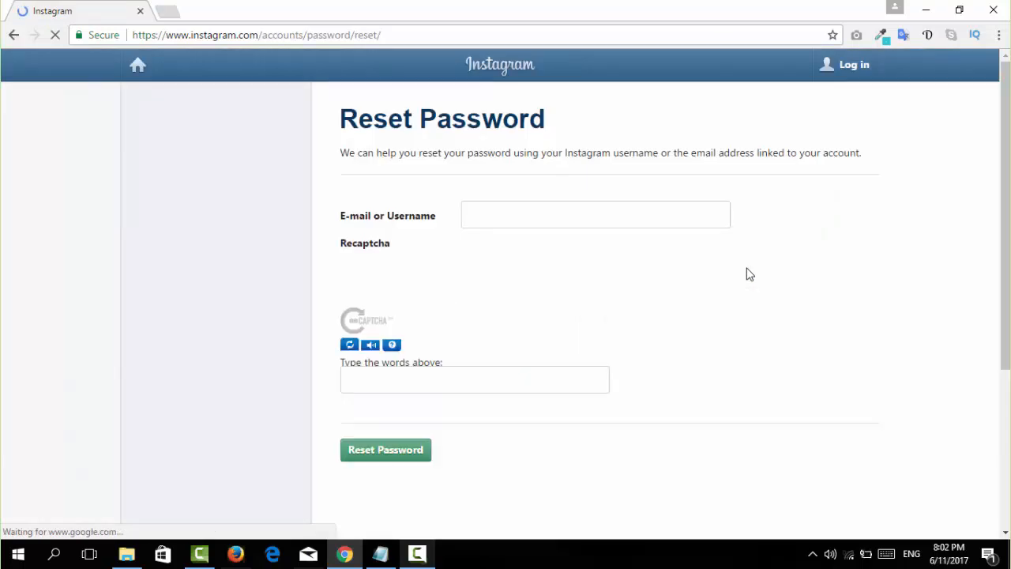
{"action": "left_click", "coordinate": [594, 215]}
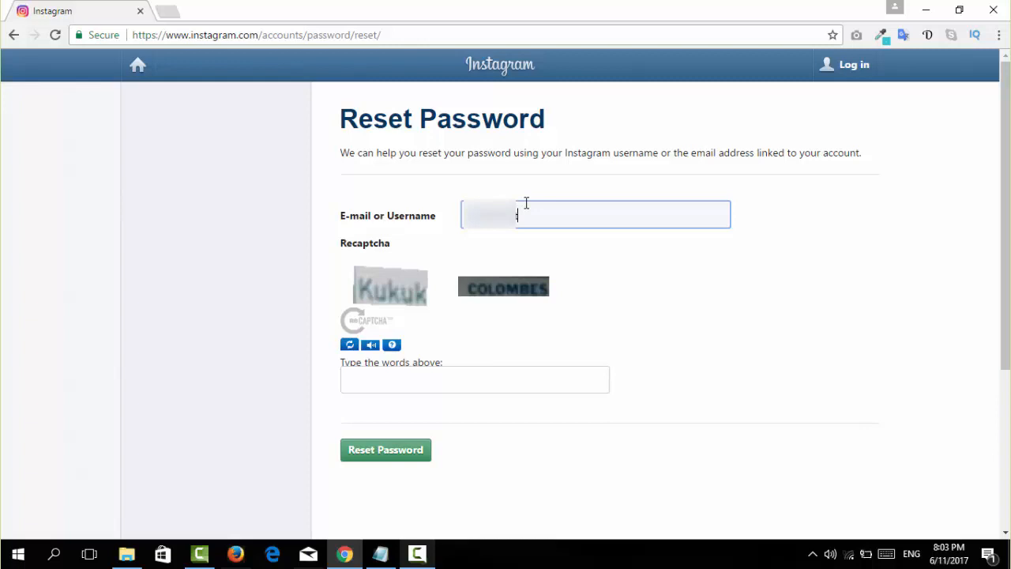
{"action": "type", "text": "@gma"}
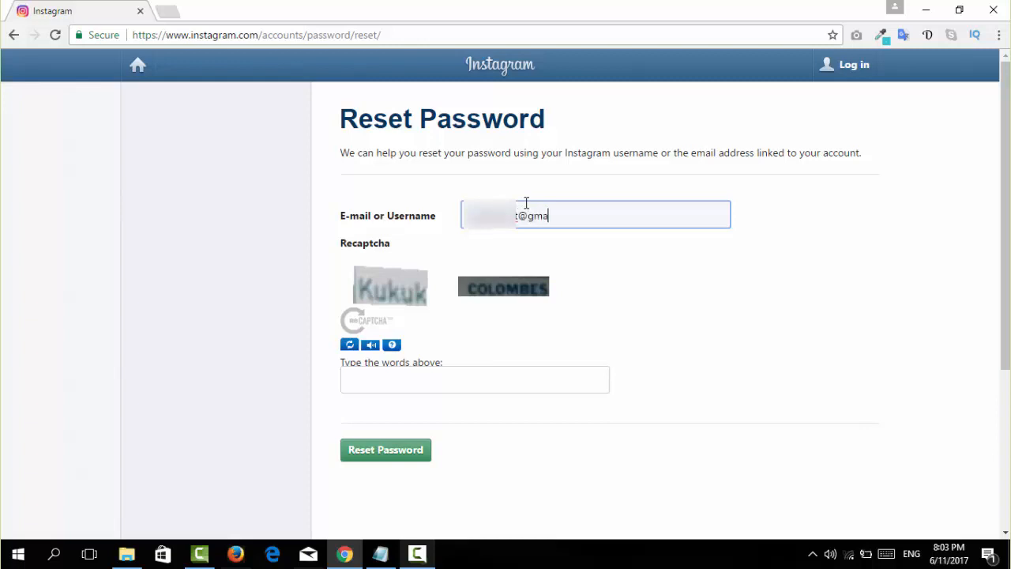
{"action": "type", "text": "il.com"}
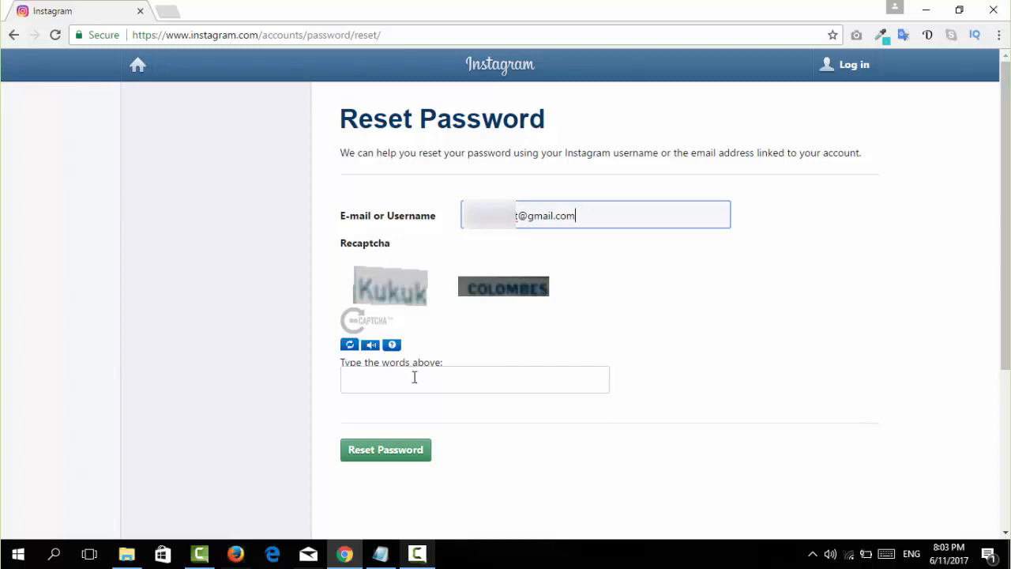
- Enter the captcha words 'Kukuk COLOMBES' in the Recaptcha field
{"action": "left_click", "coordinate": [474, 380]}
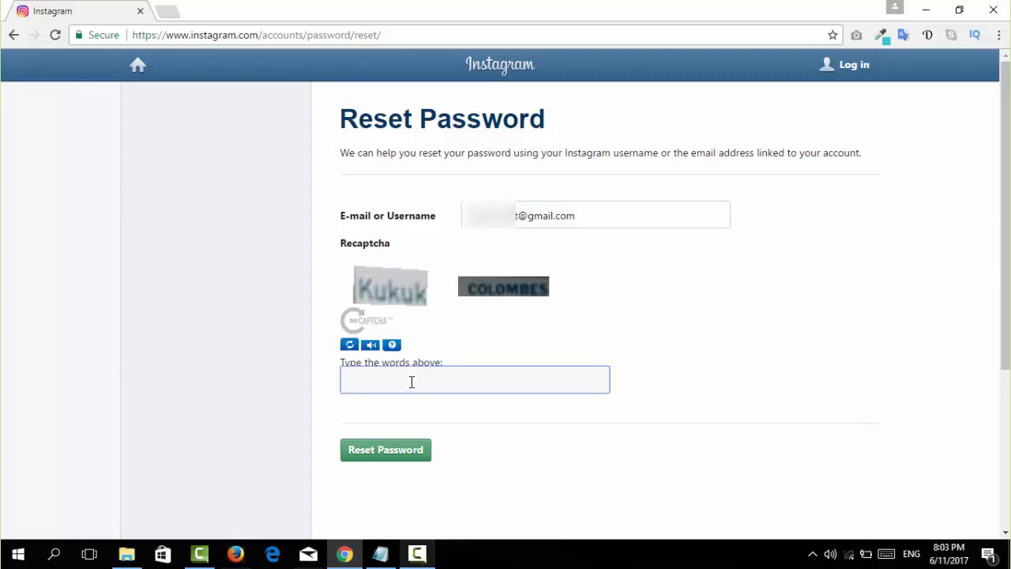
{"action": "type", "text": "Kukuk"}
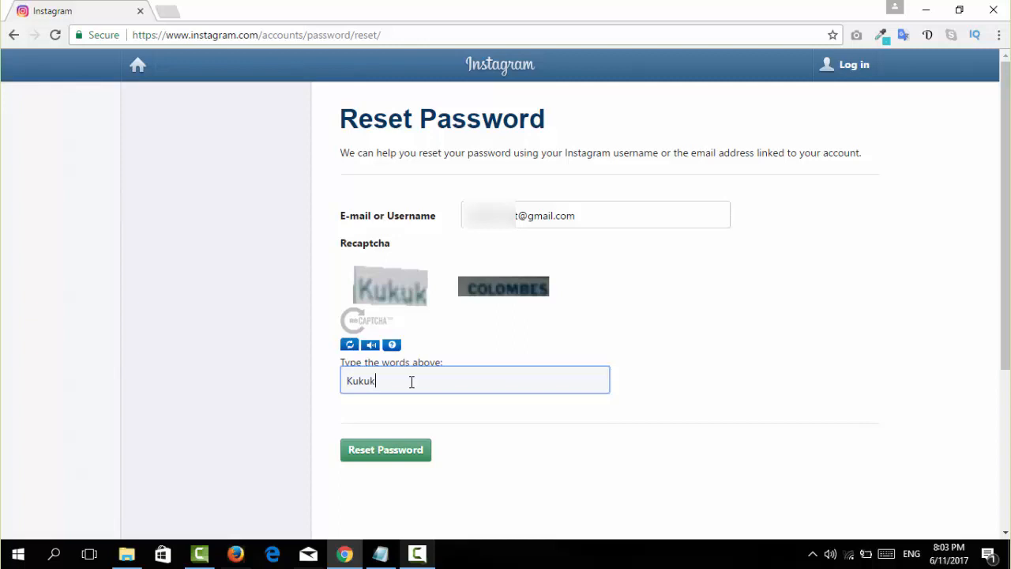
{"action": "type", "text": "CO"}
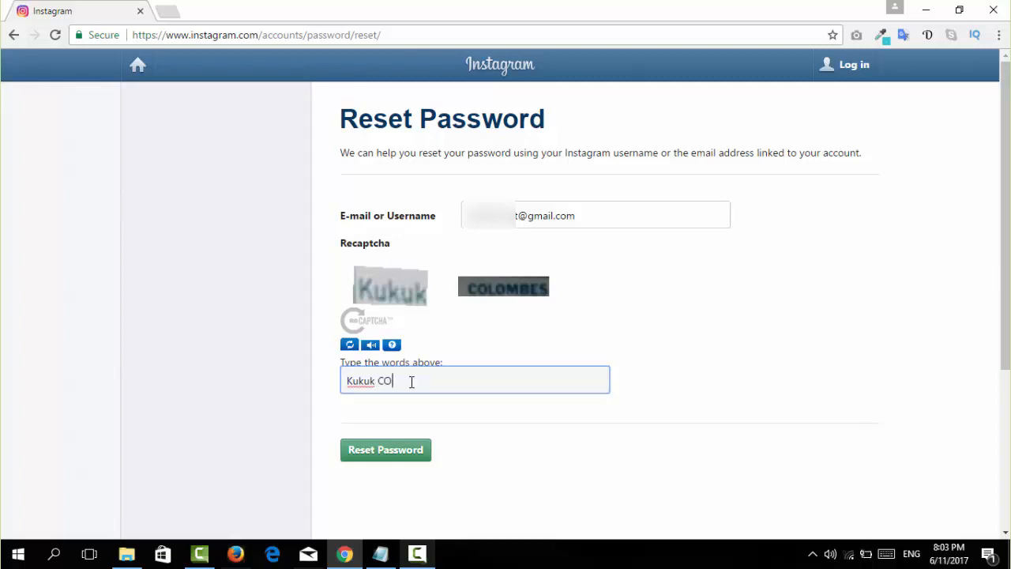
{"action": "type", "text": "LOMBE"}
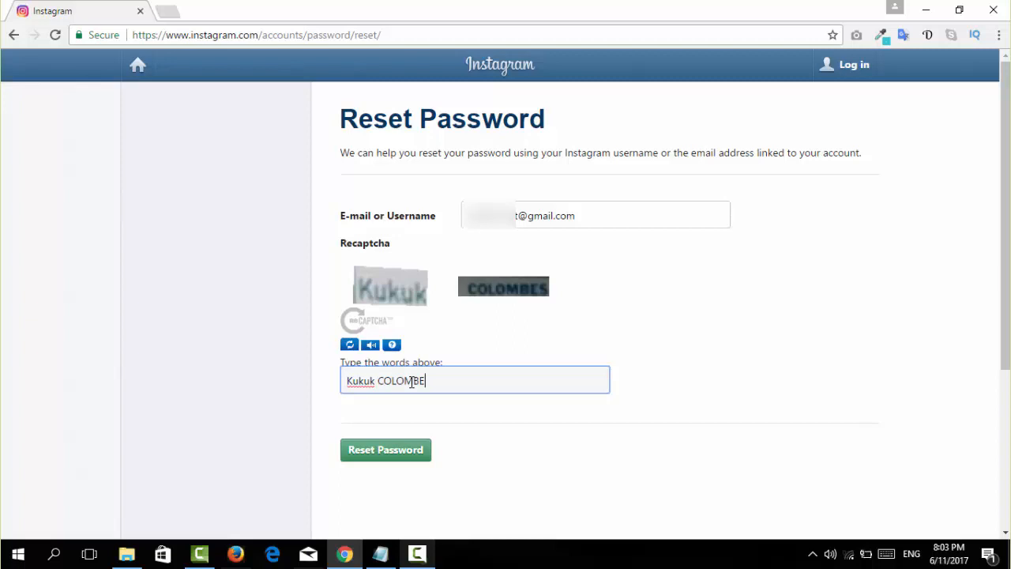
{"action": "type", "text": "S"}
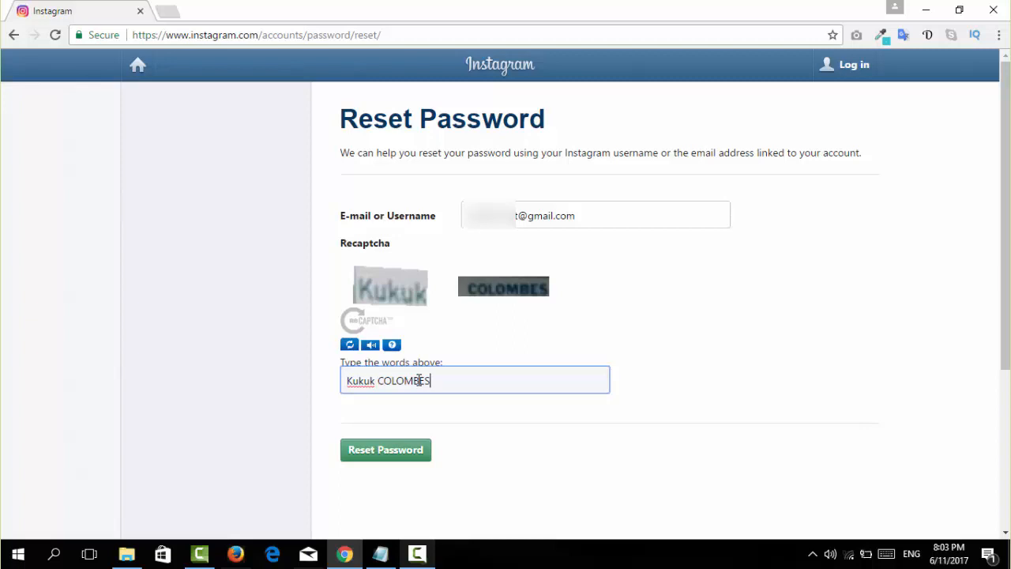
{"action": "mouse_move", "coordinate": [370, 433]}
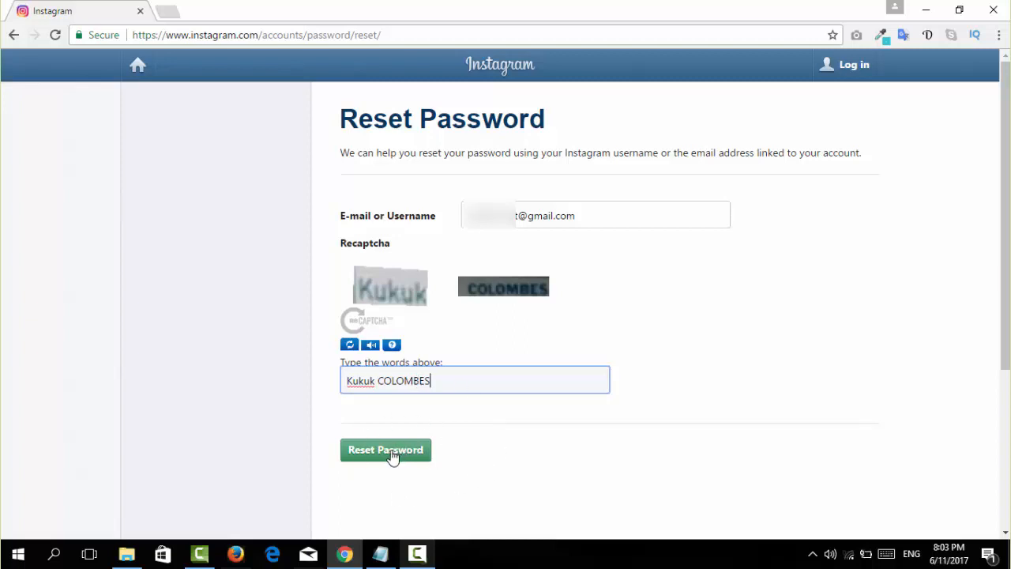
- Submit the reset request so Instagram confirms a link was sent to the Gmail address
{"action": "left_click", "coordinate": [385, 448]}
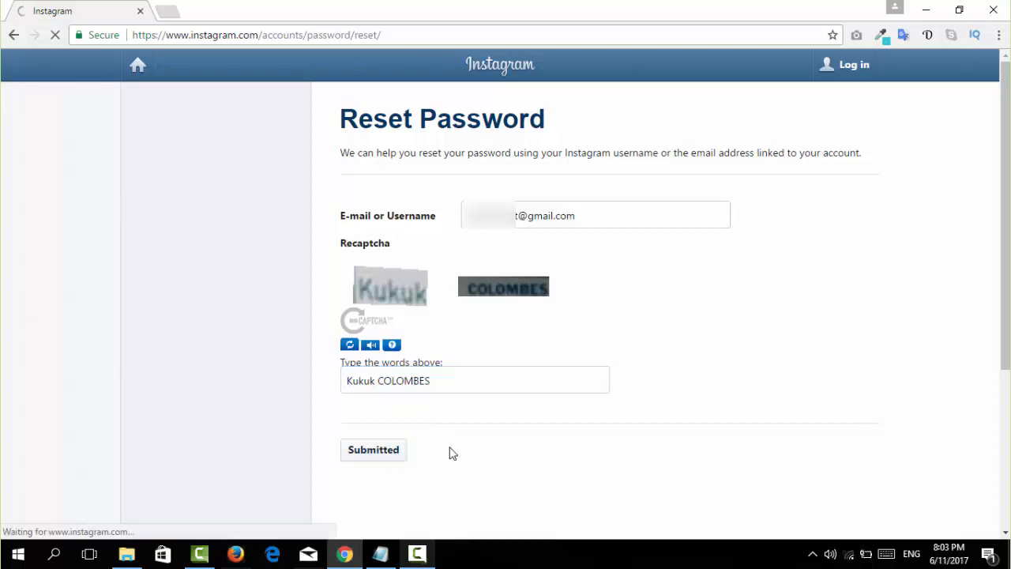
{"action": "left_click", "coordinate": [373, 448]}
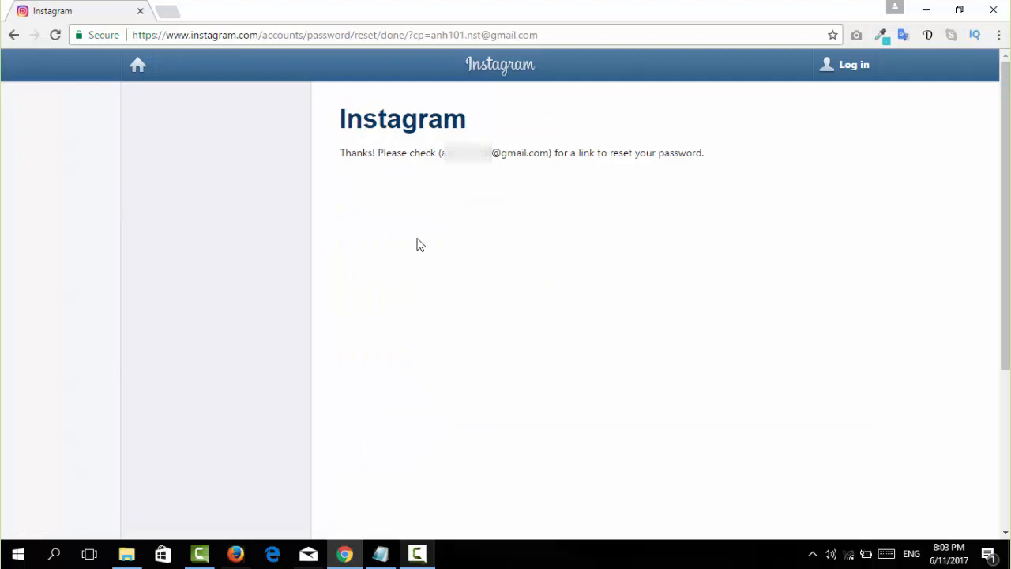
{"action": "mouse_move", "coordinate": [477, 209]}
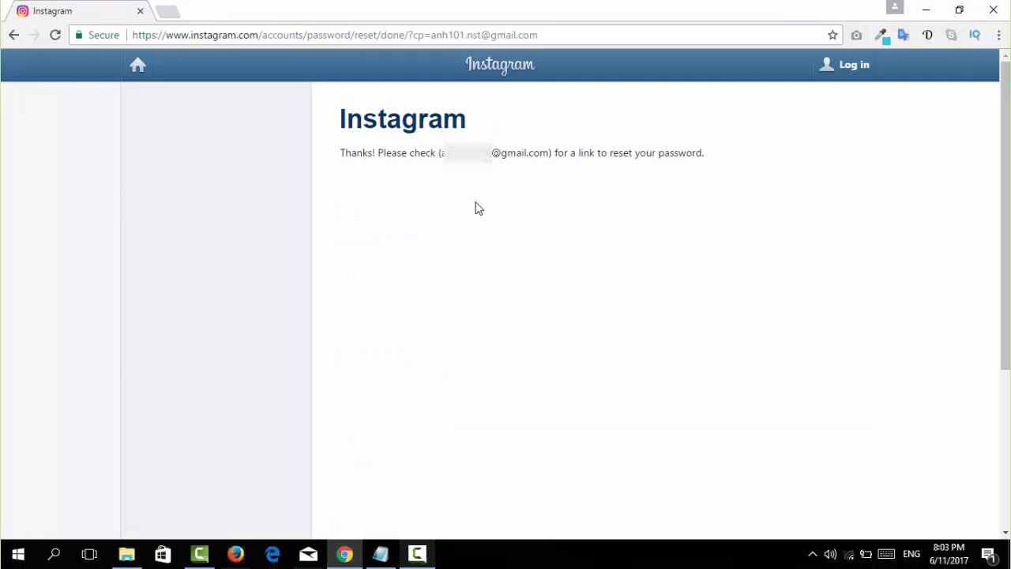
{"action": "mouse_move", "coordinate": [466, 205]}
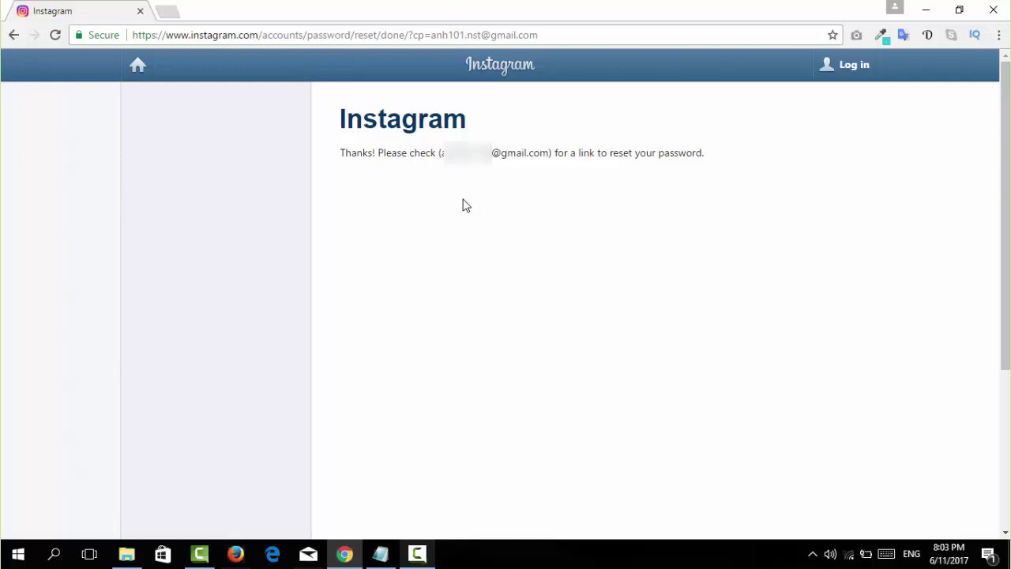
{"action": "mouse_move", "coordinate": [421, 180]}
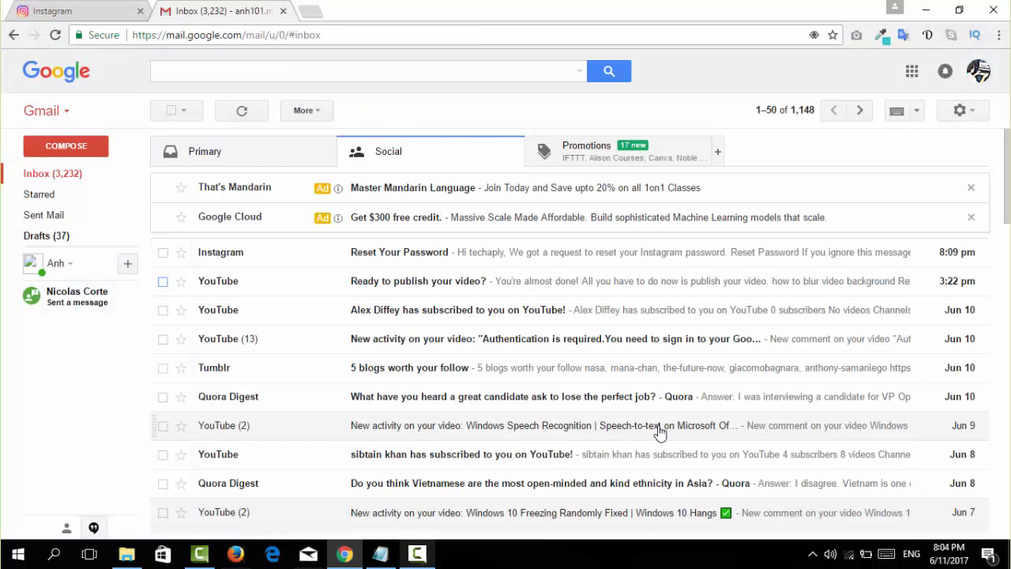
{"action": "mouse_move", "coordinate": [388, 281]}
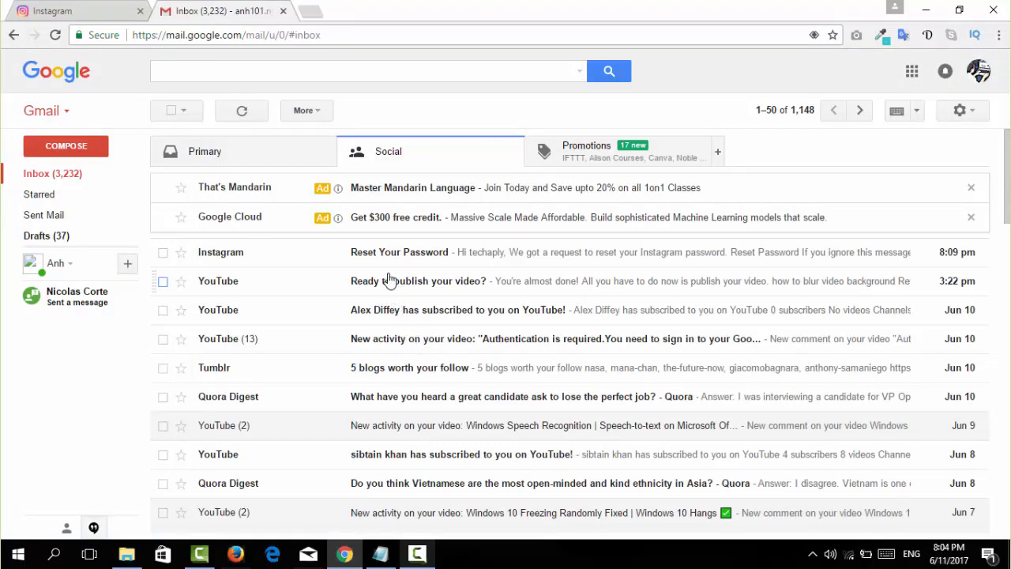
{"action": "mouse_move", "coordinate": [382, 261]}
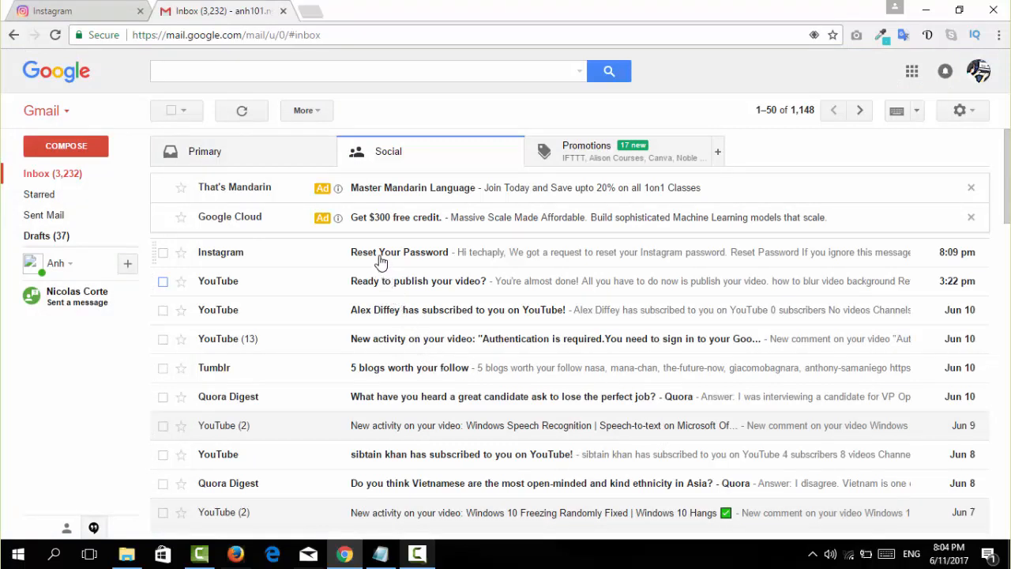
- Open Instagram's 'Reset Your Password' email in Gmail and follow its reset link
{"action": "left_click", "coordinate": [399, 253]}
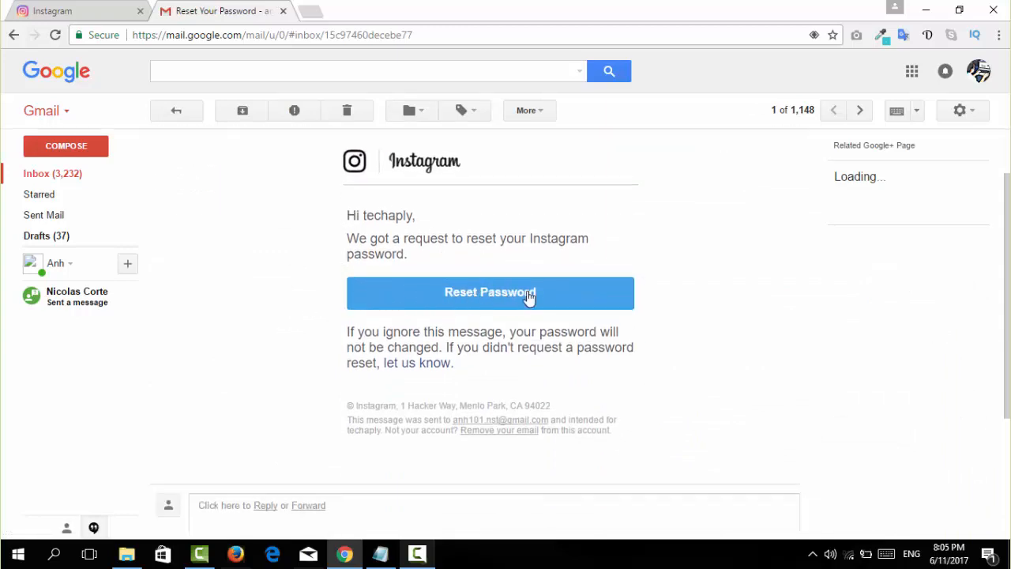
{"action": "mouse_move", "coordinate": [483, 300]}
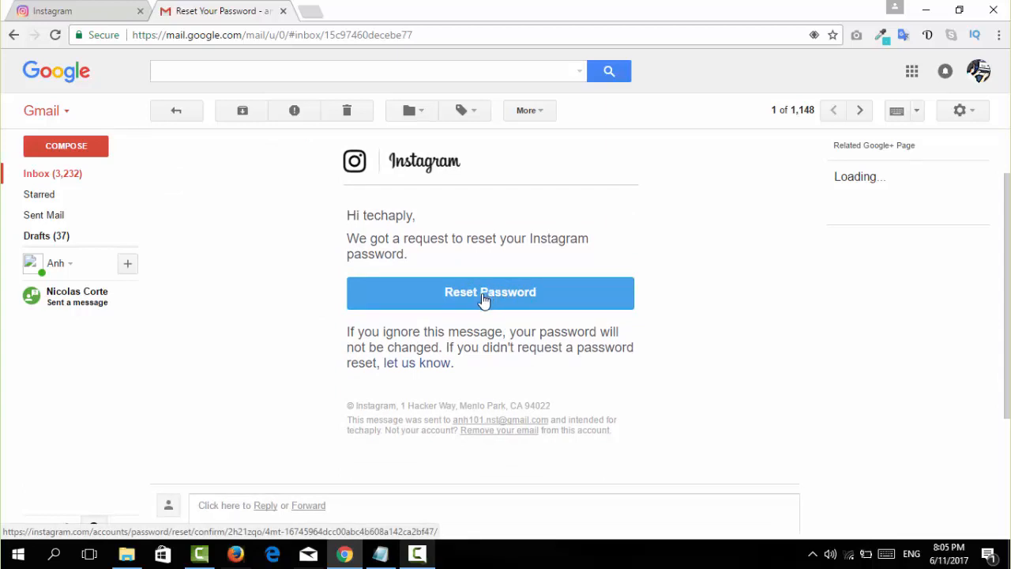
{"action": "mouse_move", "coordinate": [477, 298]}
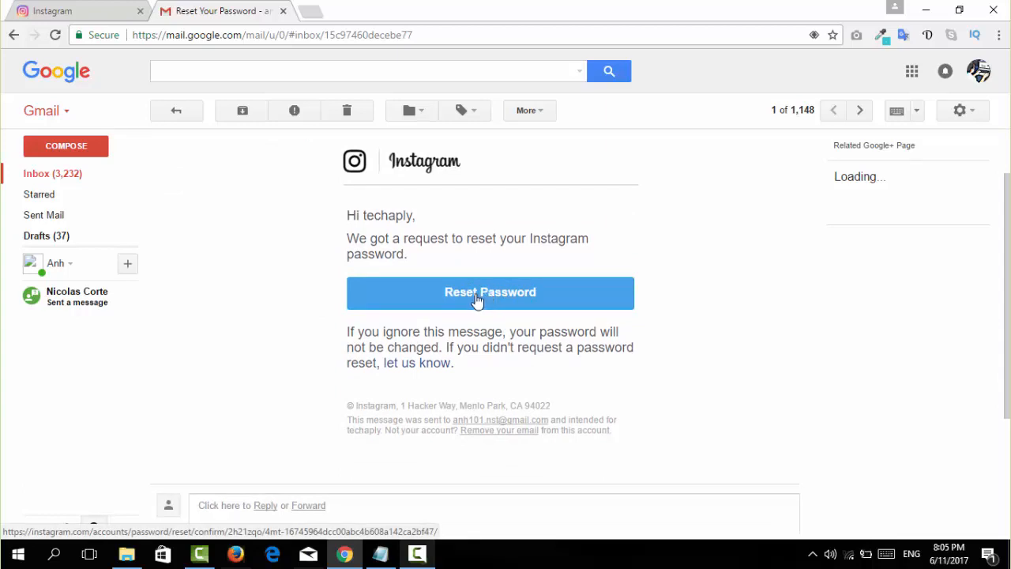
{"action": "left_click", "coordinate": [490, 293]}
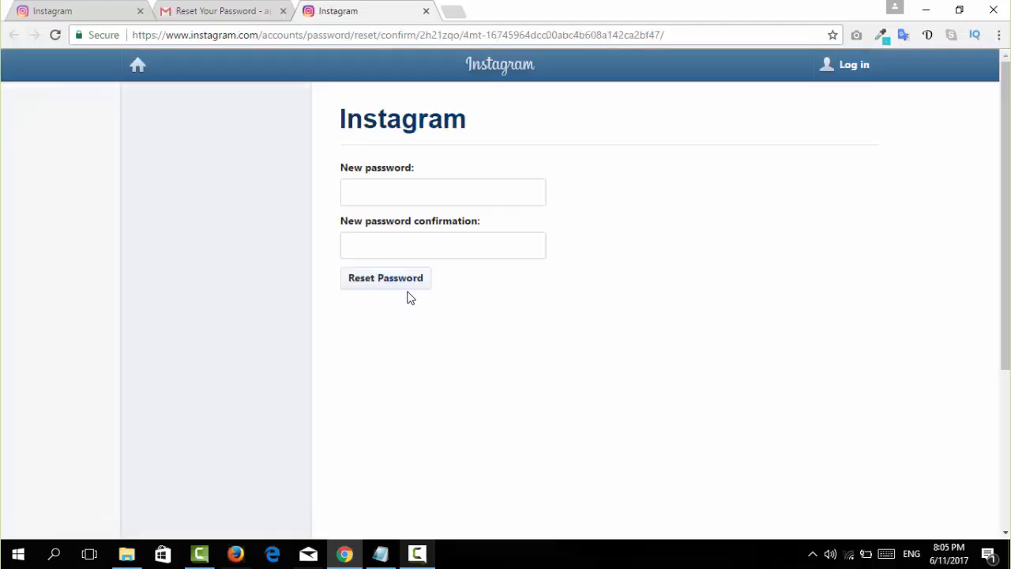
- Enter and confirm the new password, landing on the Welcome to Instagram feed
{"action": "left_click", "coordinate": [442, 192]}
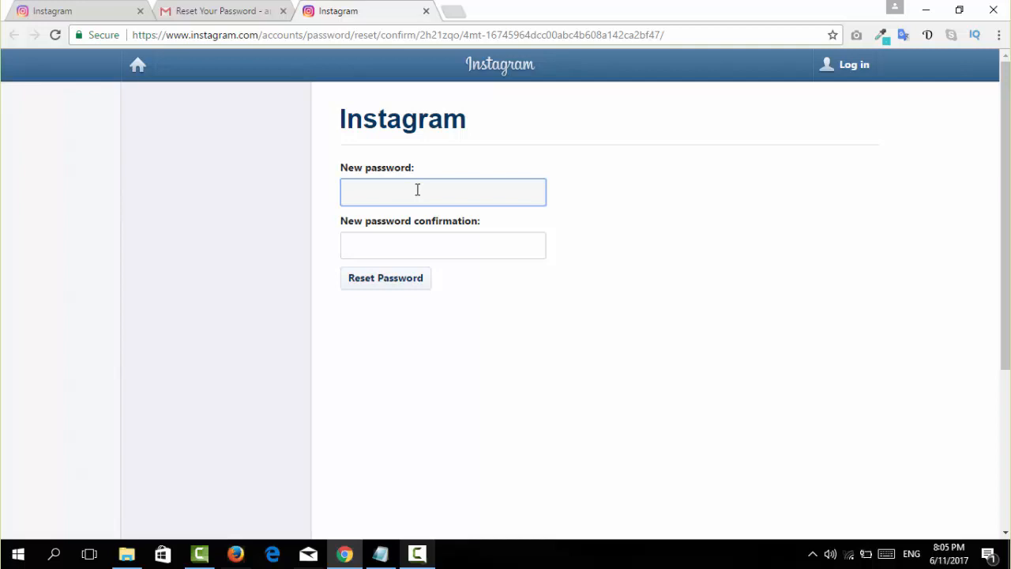
{"action": "left_click", "coordinate": [442, 191]}
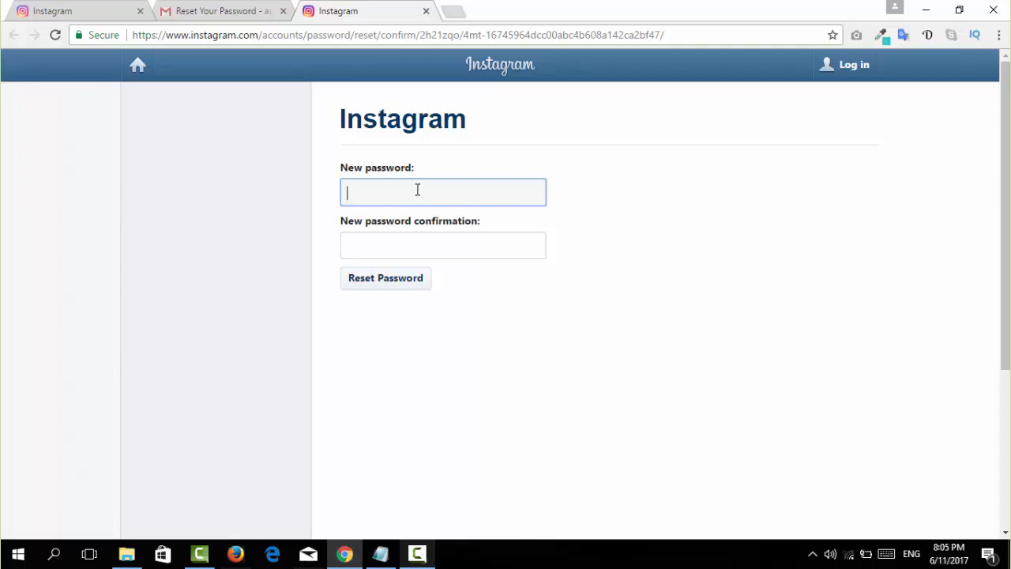
{"action": "left_click", "coordinate": [385, 278]}
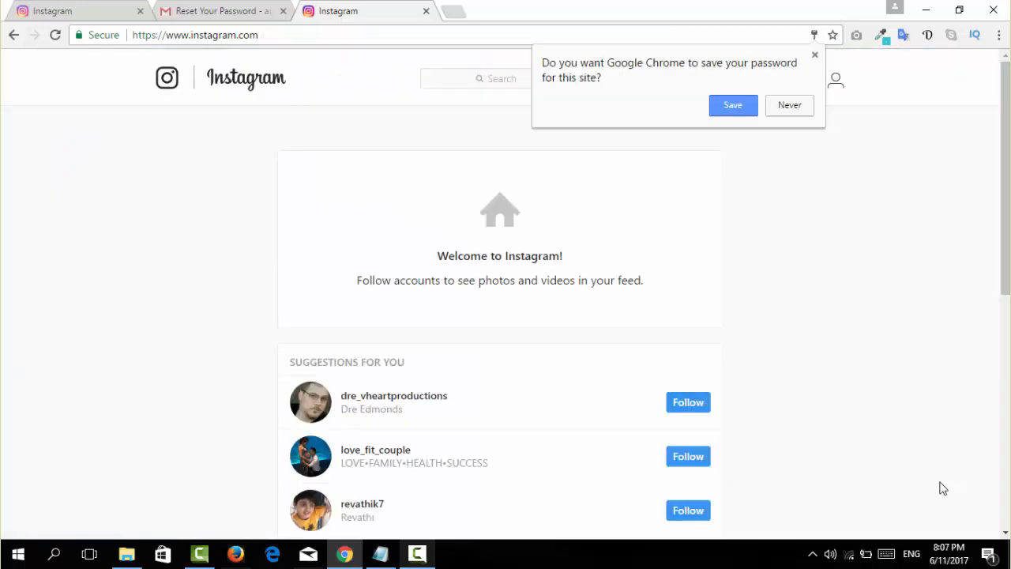
{"action": "mouse_move", "coordinate": [922, 458]}
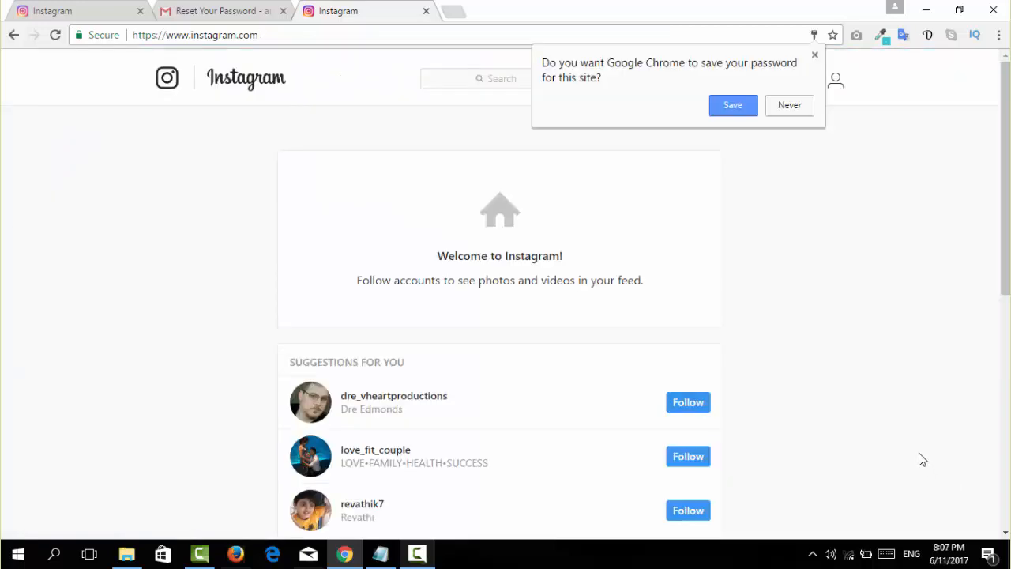
{"action": "mouse_move", "coordinate": [809, 414]}
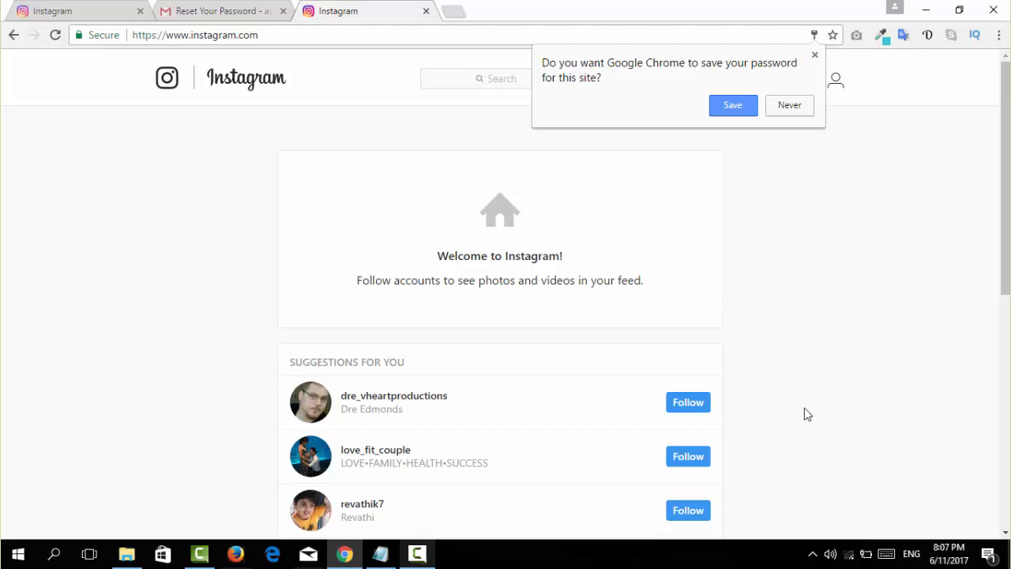
{"action": "mouse_move", "coordinate": [717, 370]}
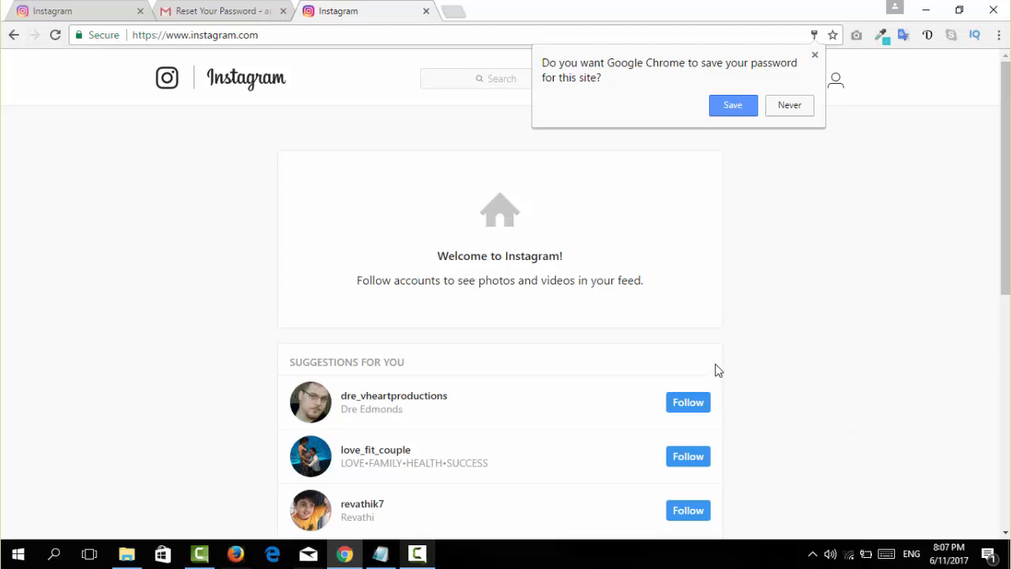
{"action": "mouse_move", "coordinate": [710, 360]}
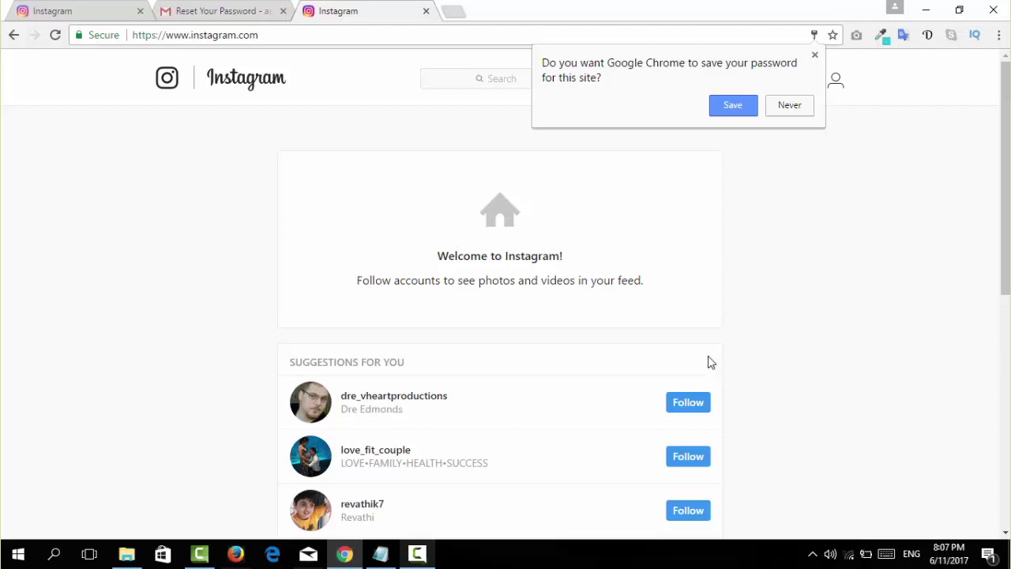
{"action": "mouse_move", "coordinate": [714, 363]}
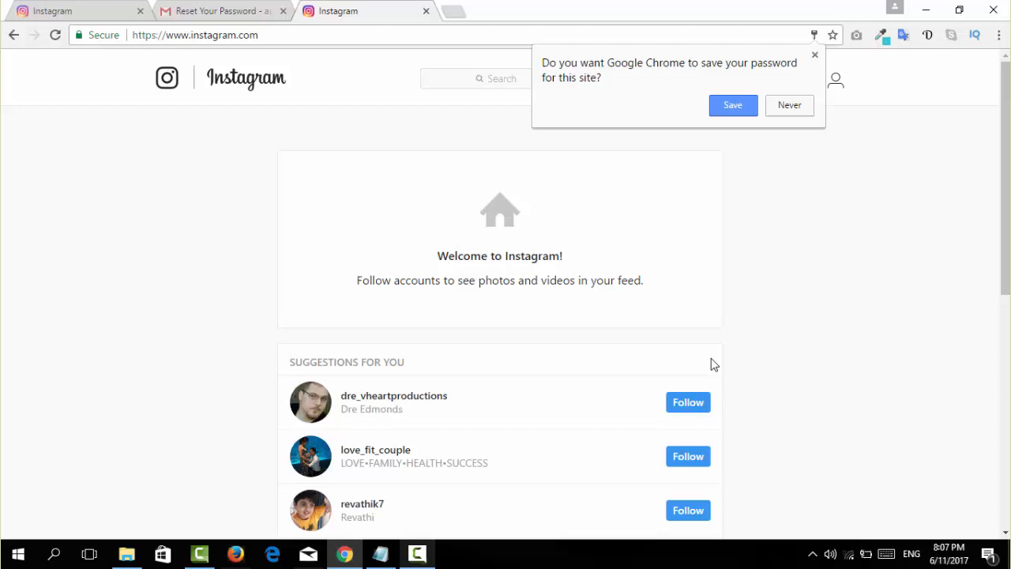
{"action": "mouse_move", "coordinate": [709, 355]}
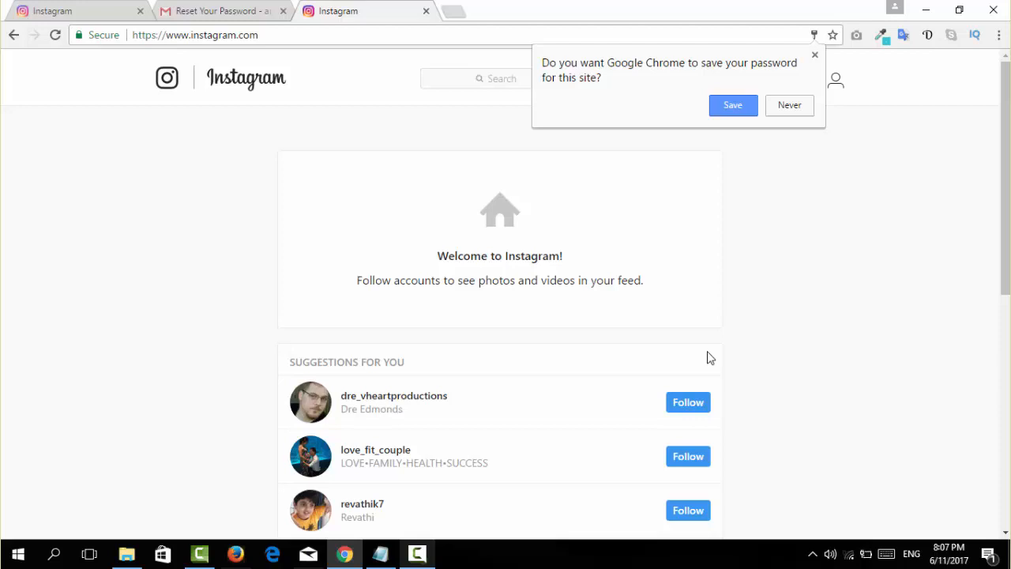
{"action": "mouse_move", "coordinate": [757, 183]}
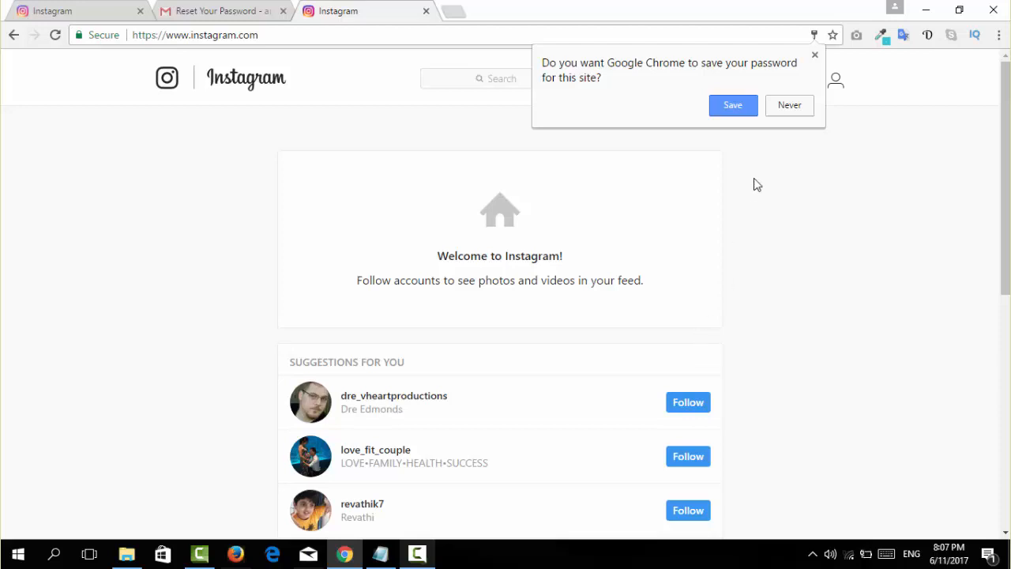